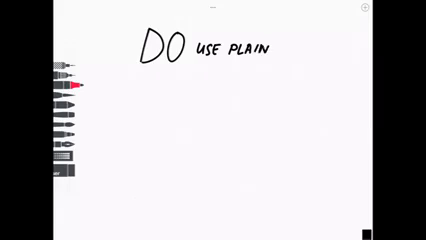
type("ENGLISH")
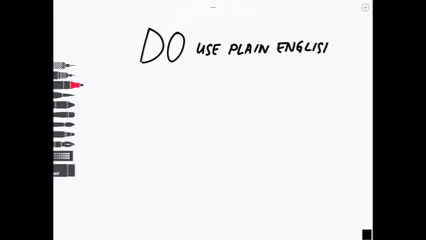